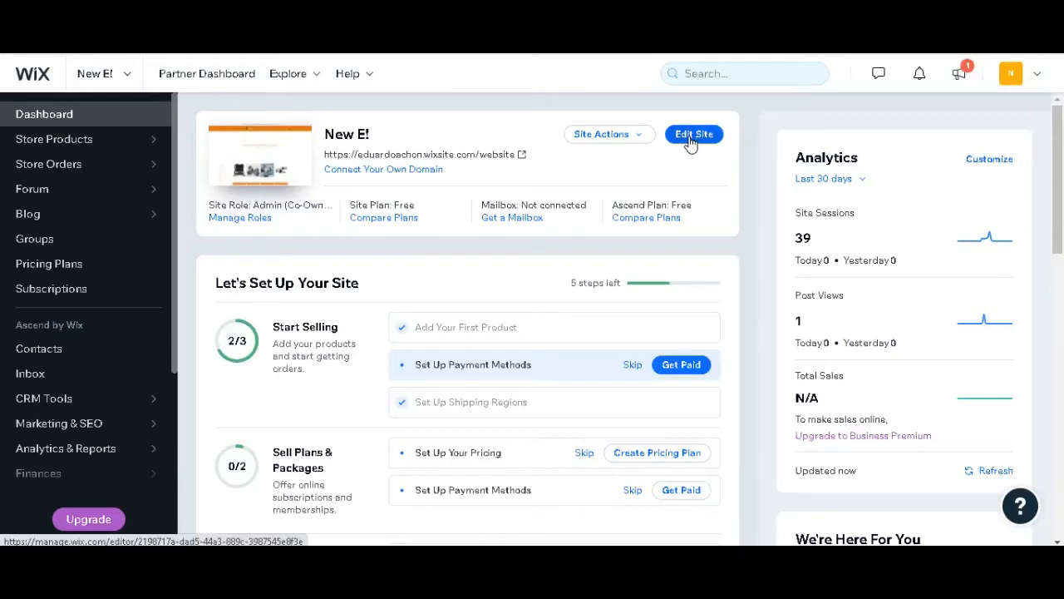
Launch the editor for the New E! site from its Dashboard site card
click(694, 134)
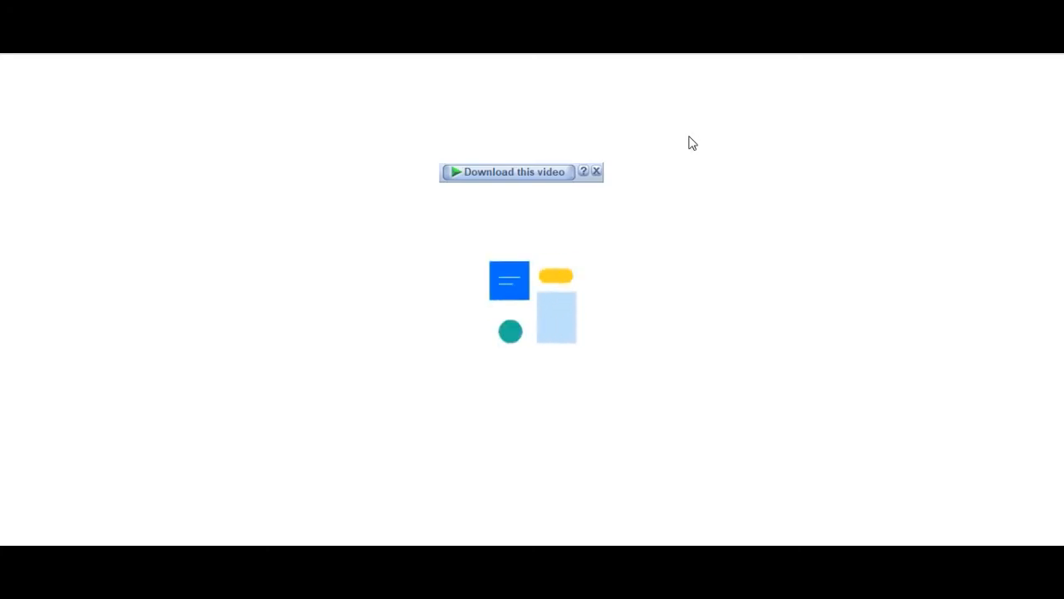
Turn on Velo Dev Mode and minimize the code panel to view the page
click(202, 95)
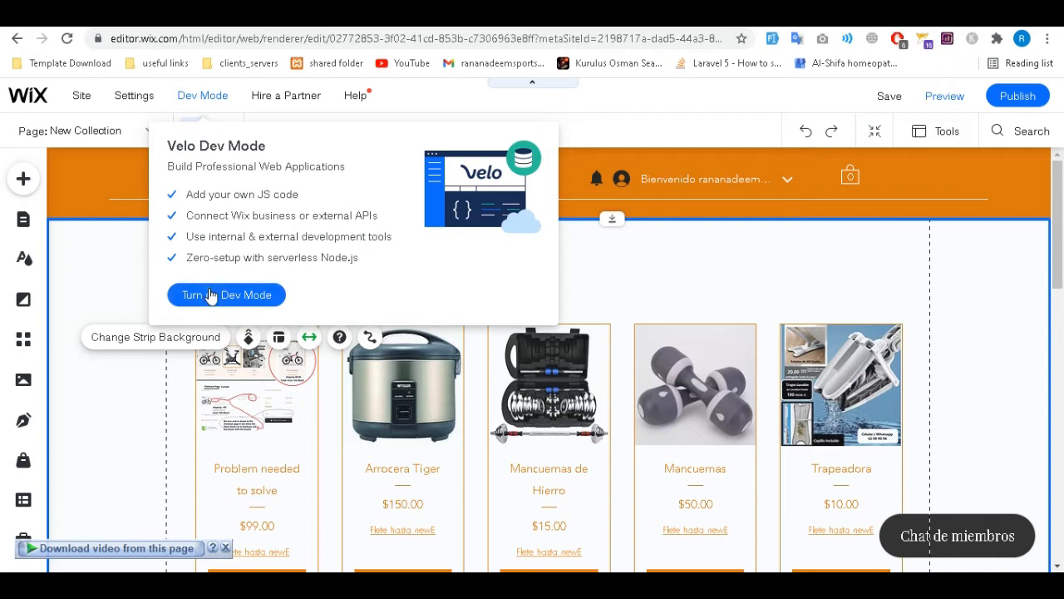
click(225, 295)
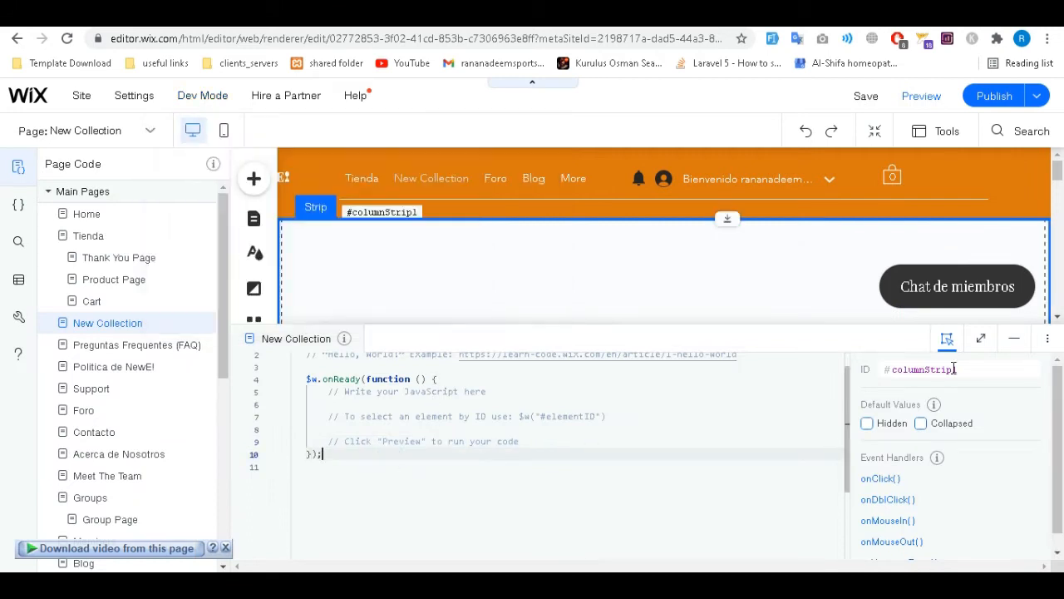
click(1014, 338)
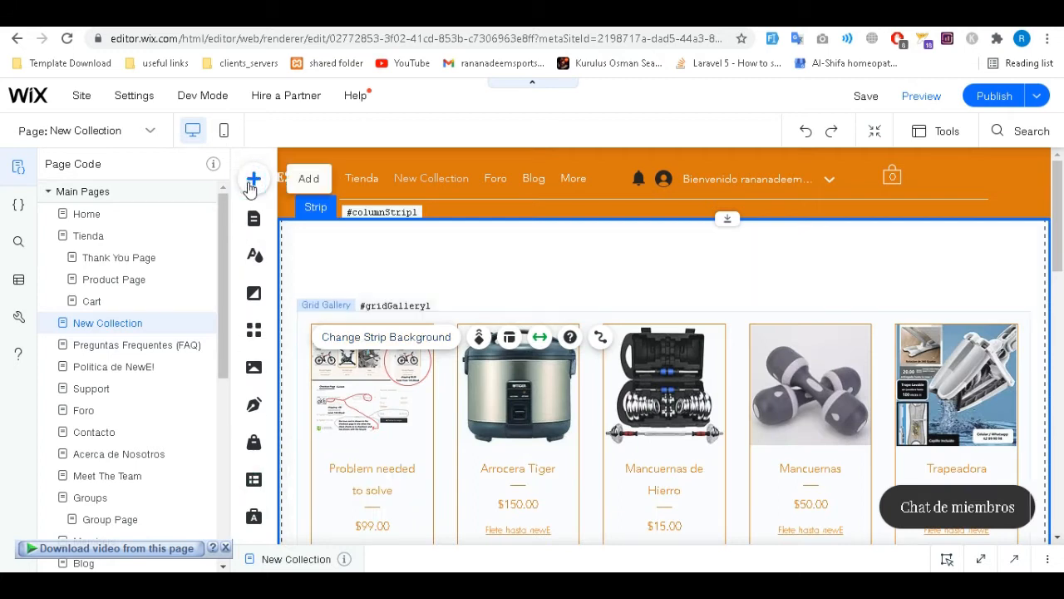
Add a Content Manager dataset to the New Collection page
click(254, 178)
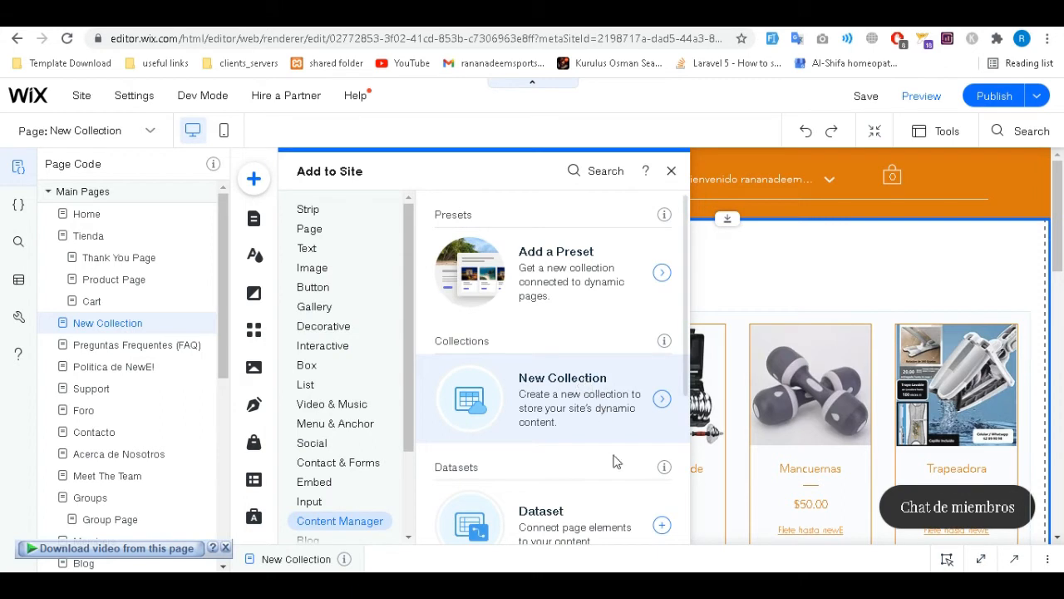
click(672, 170)
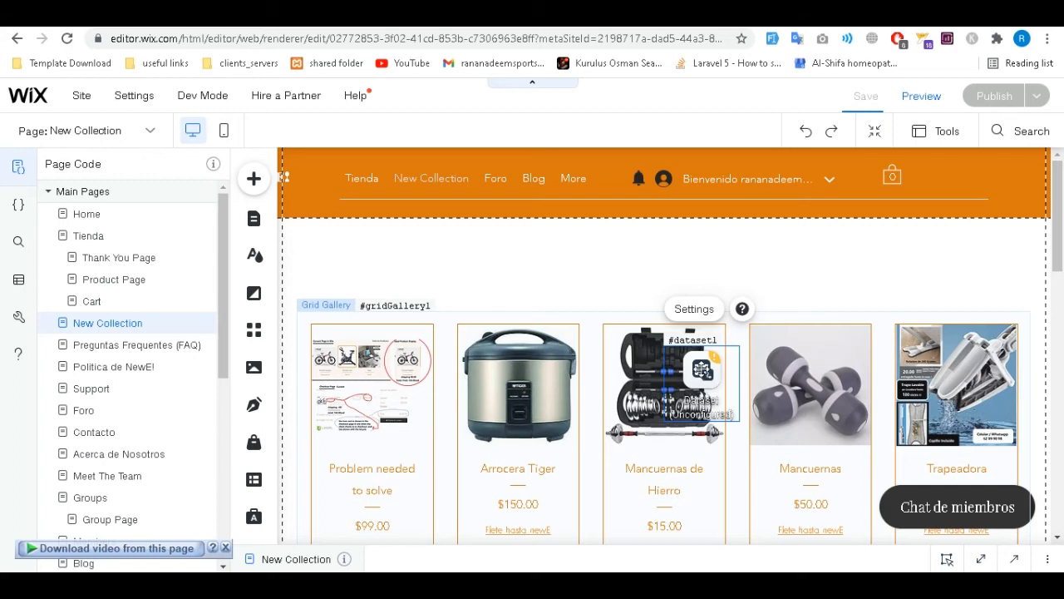
mouse_move(631, 286)
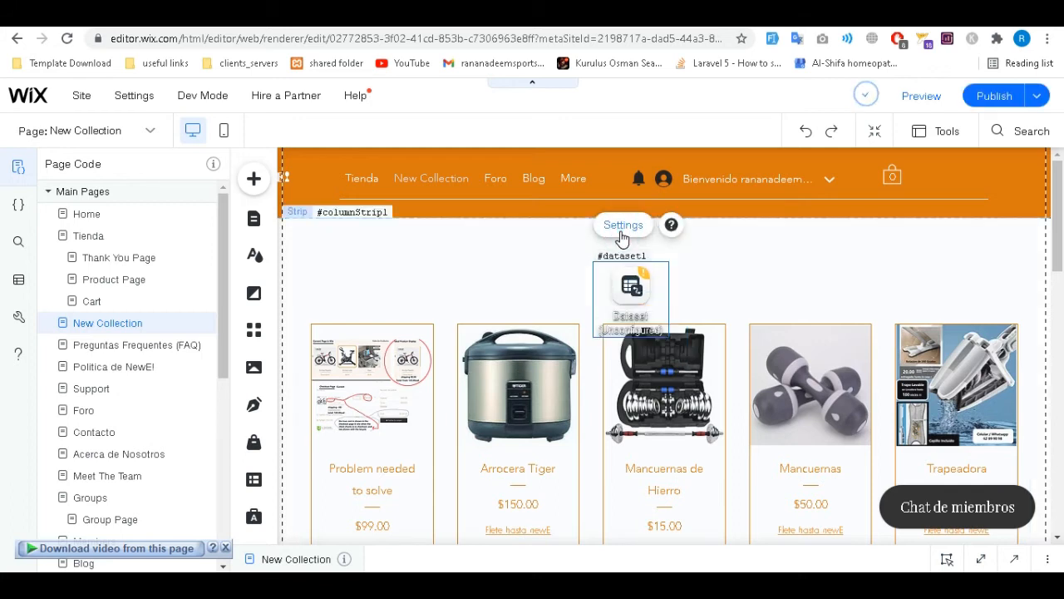
Connect the dataset to the Posts collection with fetch-after-page-load enabled
click(623, 224)
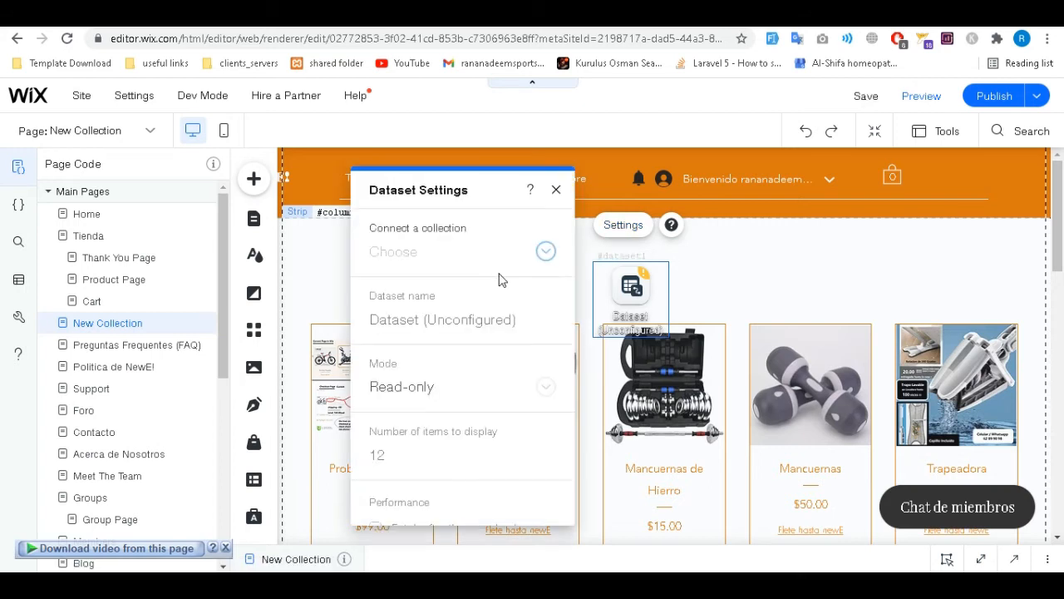
click(545, 251)
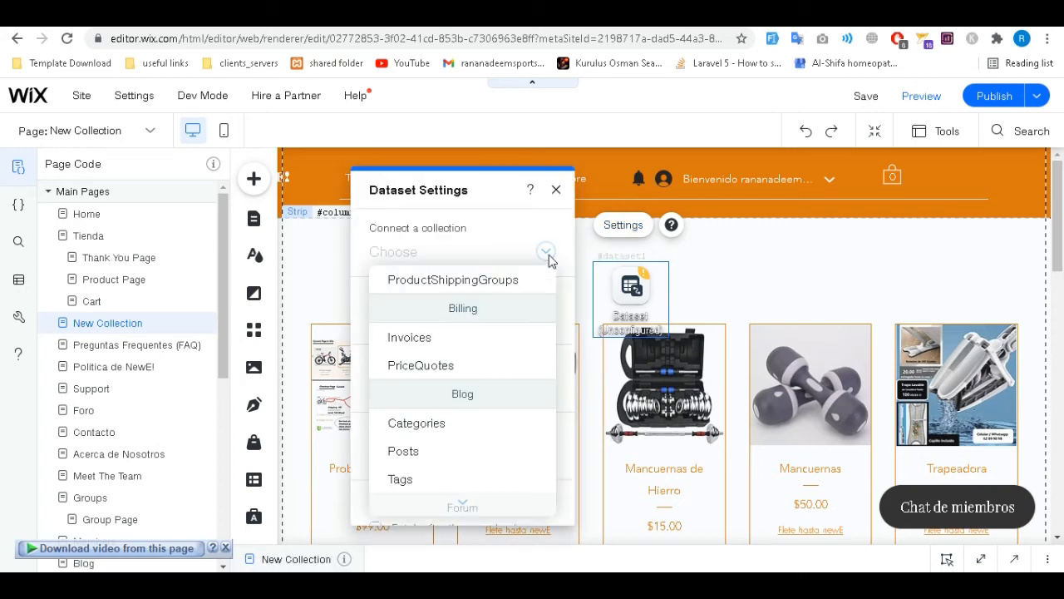
mouse_move(405, 455)
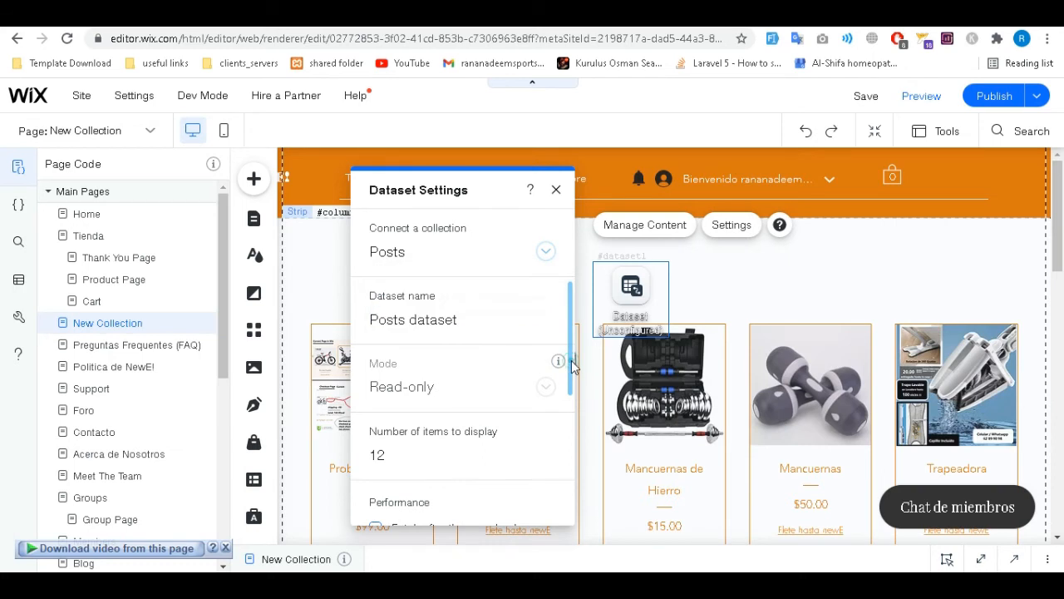
scroll(down, 3)
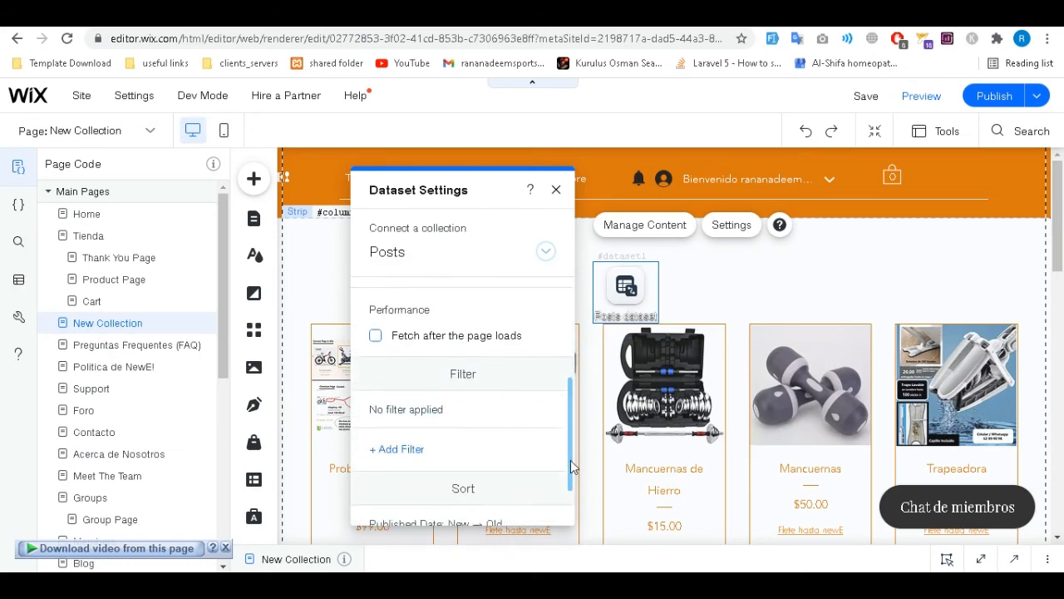
scroll(down, 3)
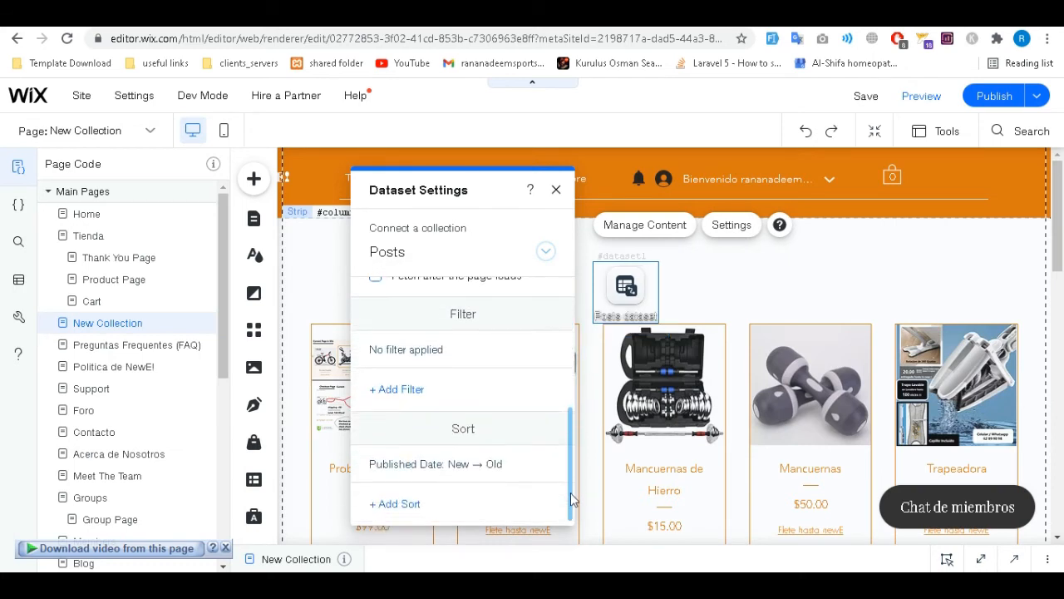
scroll(up, 3)
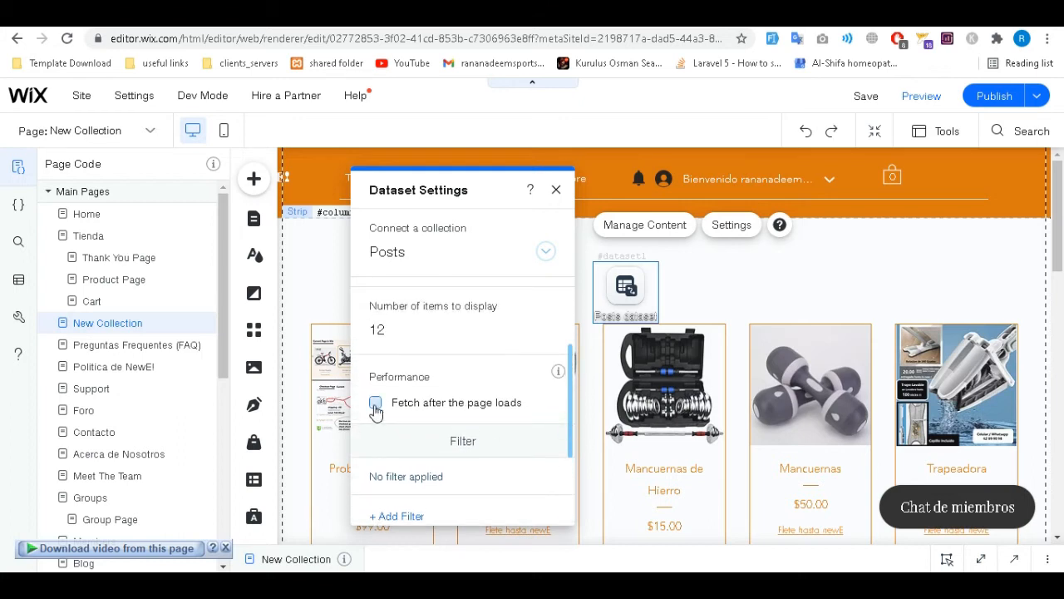
click(376, 402)
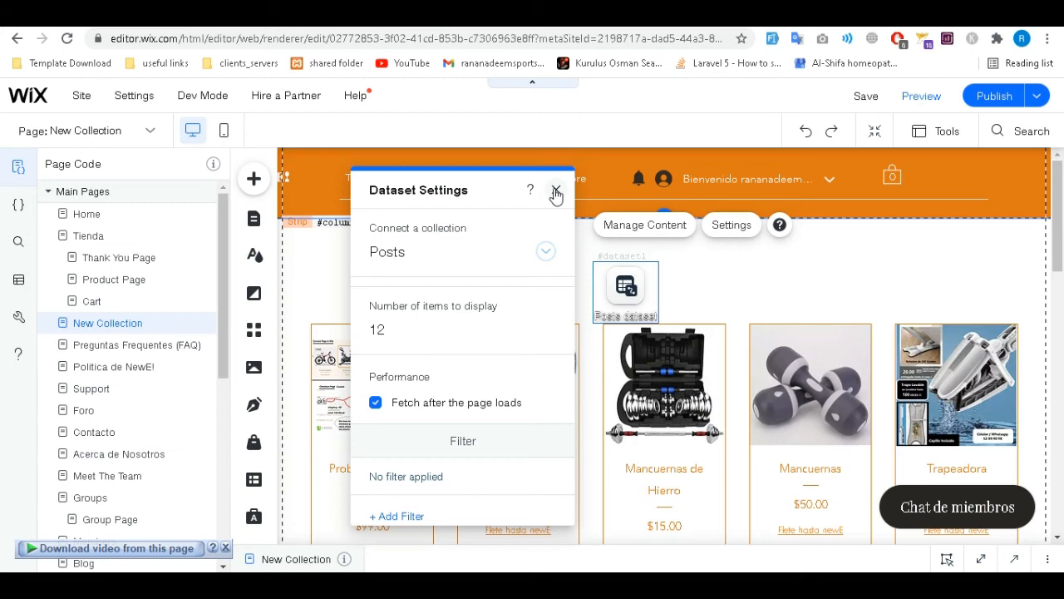
click(556, 191)
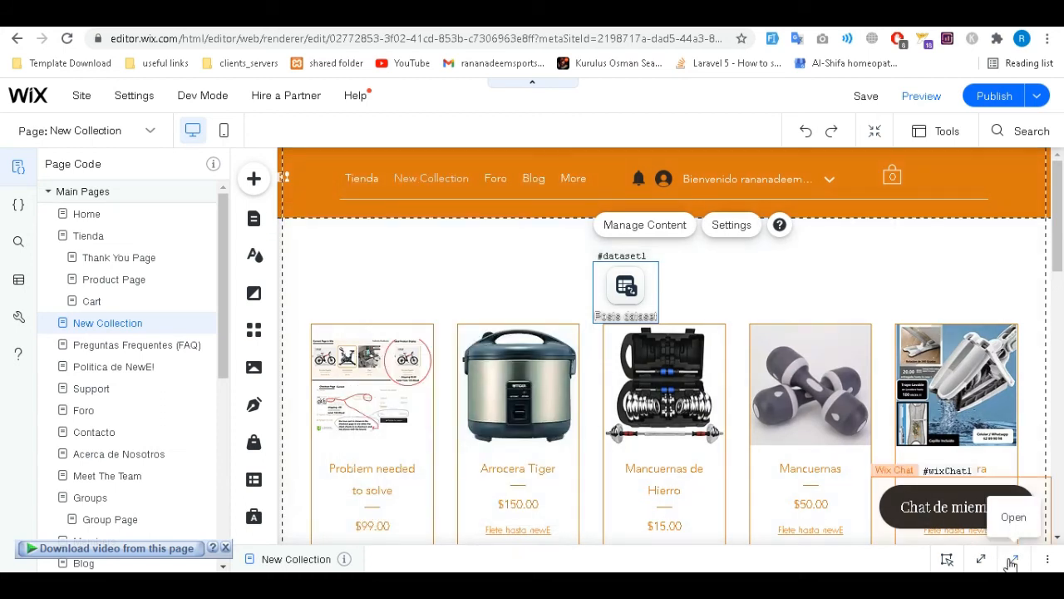
Add a $w("#dataset1").onReady handler logging getCurrentItem() to the page code
click(1013, 559)
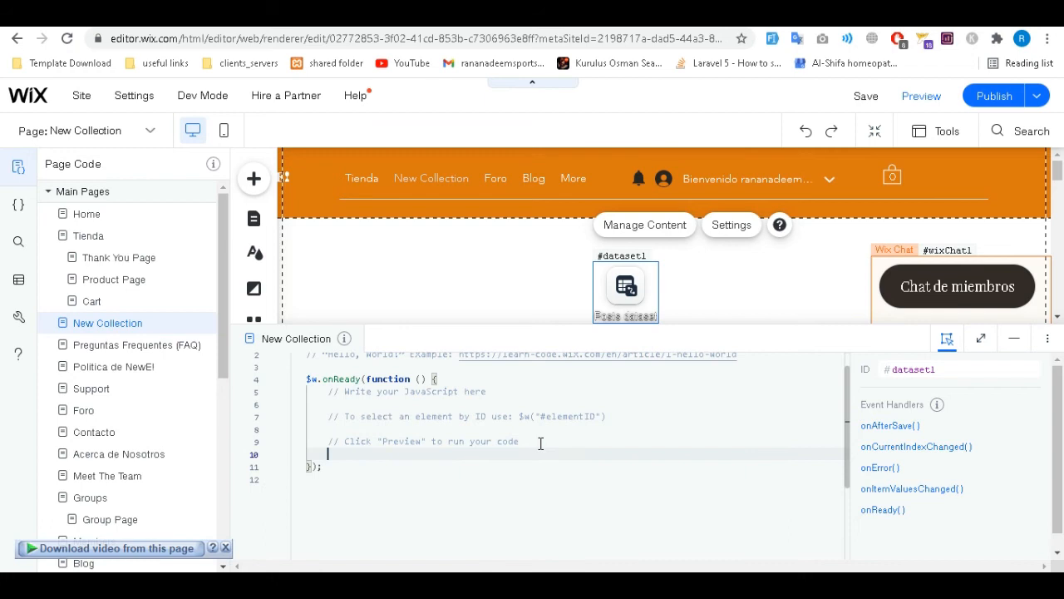
text($w("#dataset1").onReady( () => {)
text(console.log($w("#dataset1").getCurrentItem());)
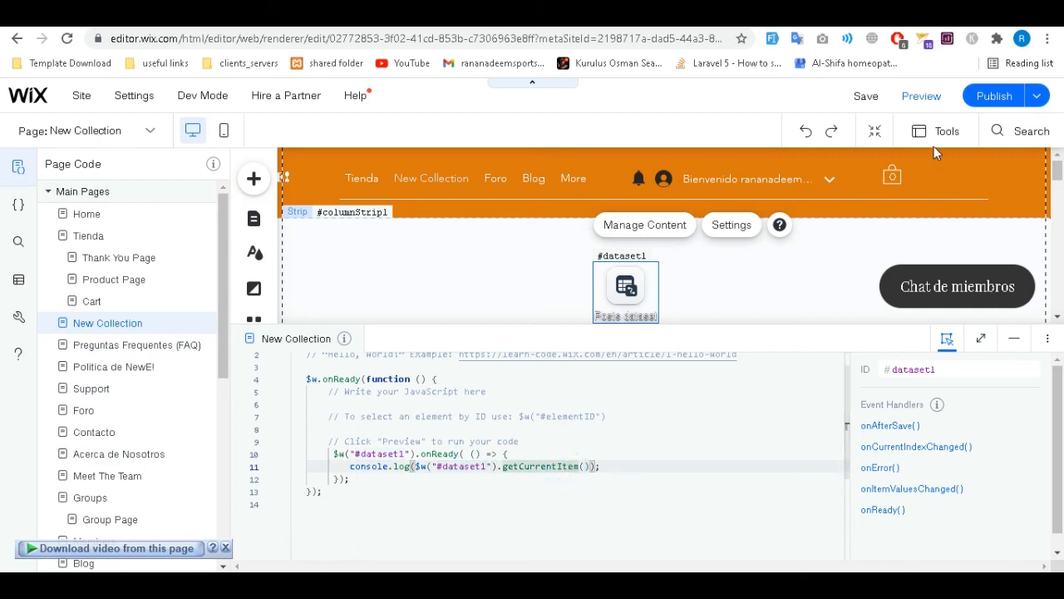
mouse_move(922, 96)
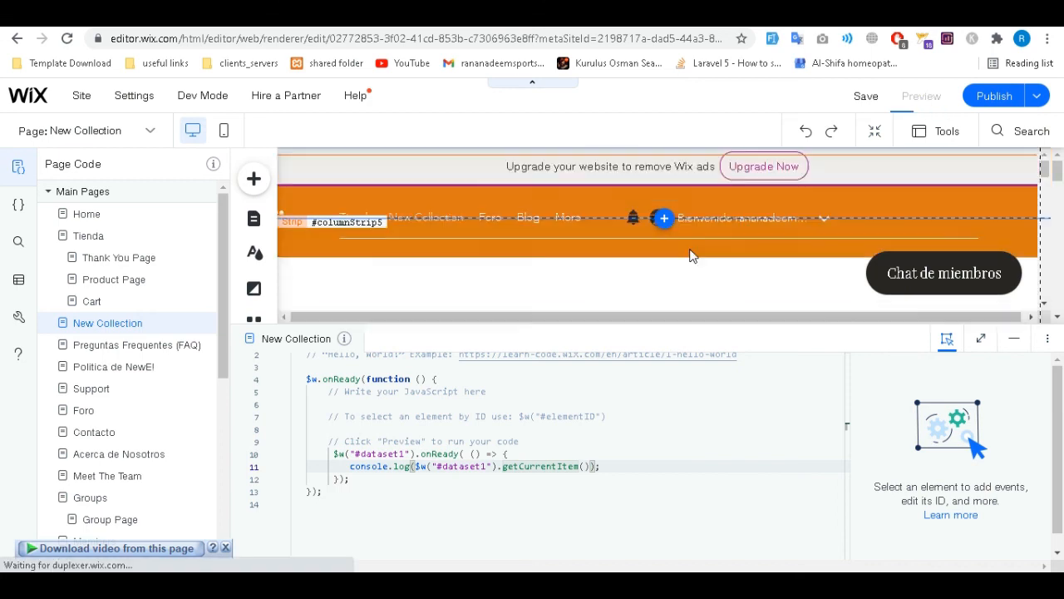
Preview the page and expand the logged post object in the Developer Console
click(920, 96)
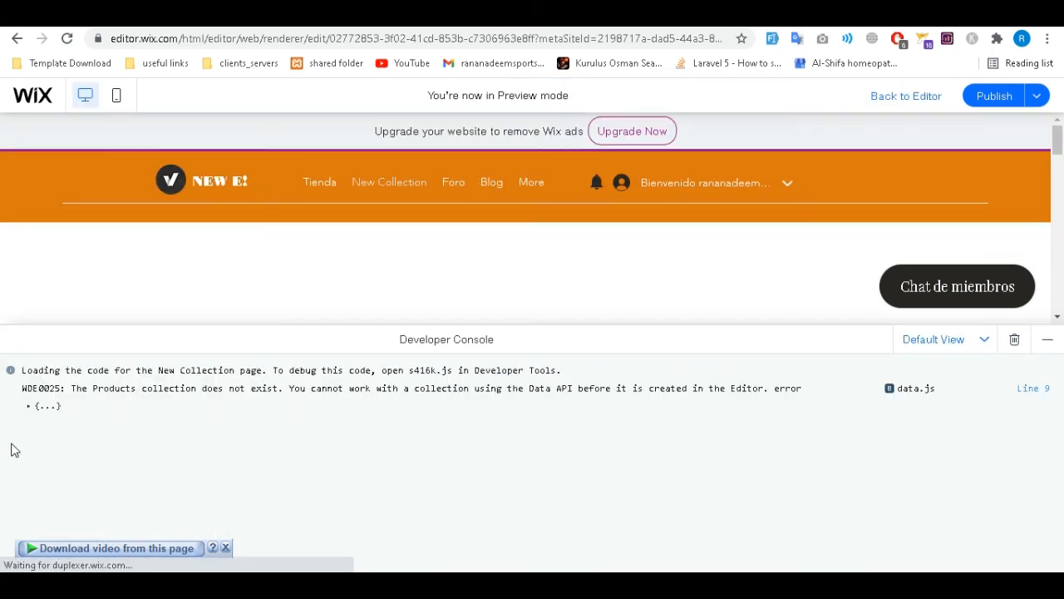
click(28, 406)
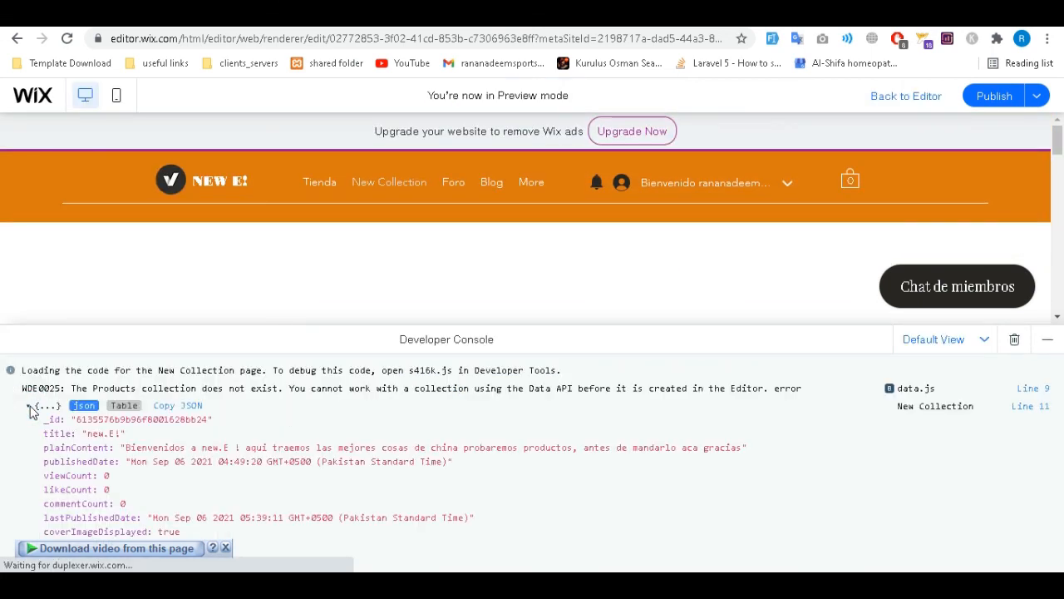
click(28, 405)
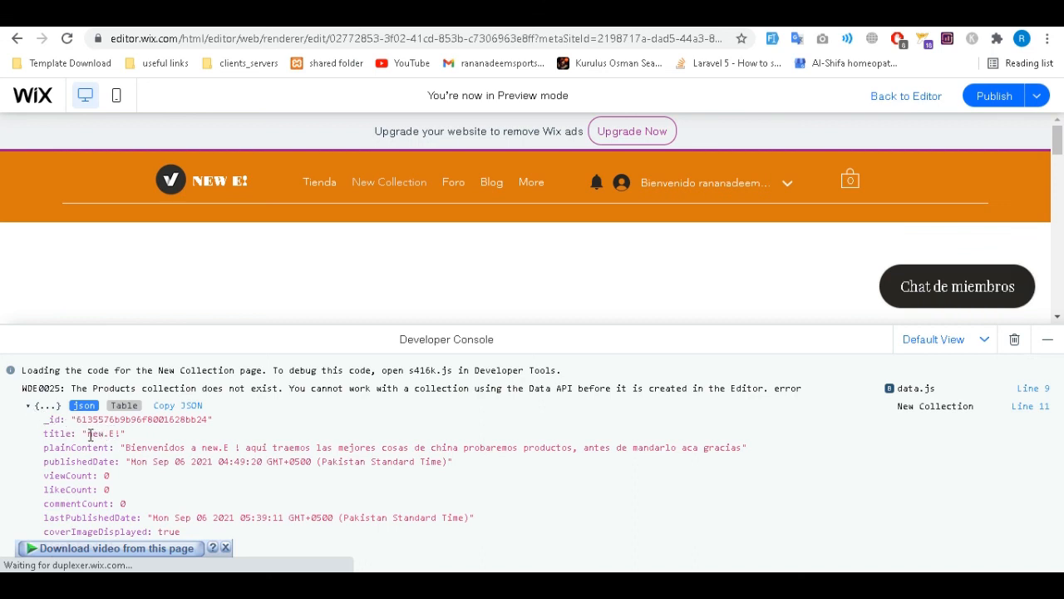